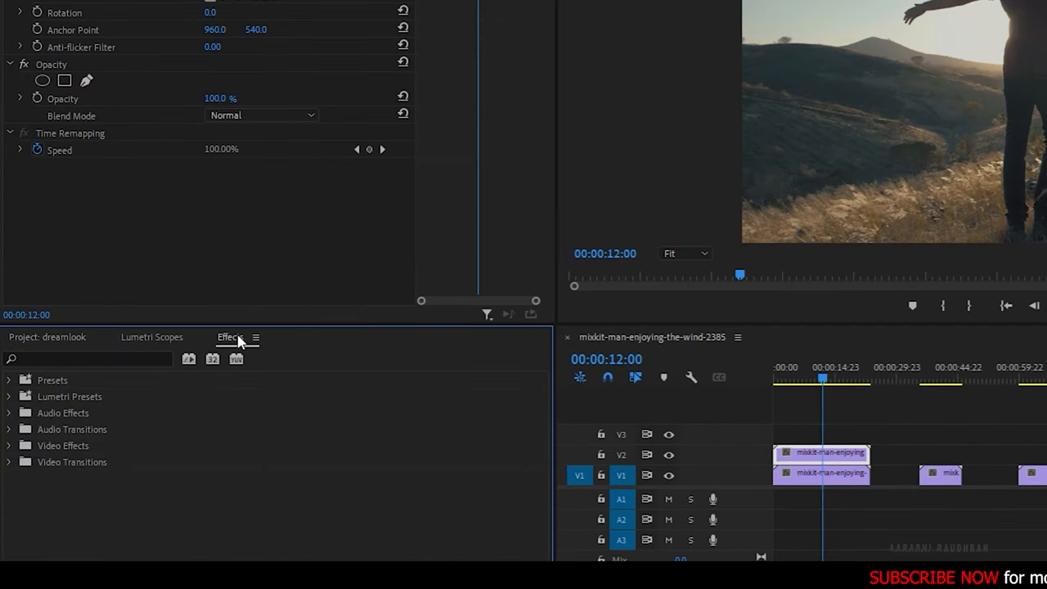
Search the Effects panel for 'luma' to find the Luma Key effect.
left_click(90, 358)
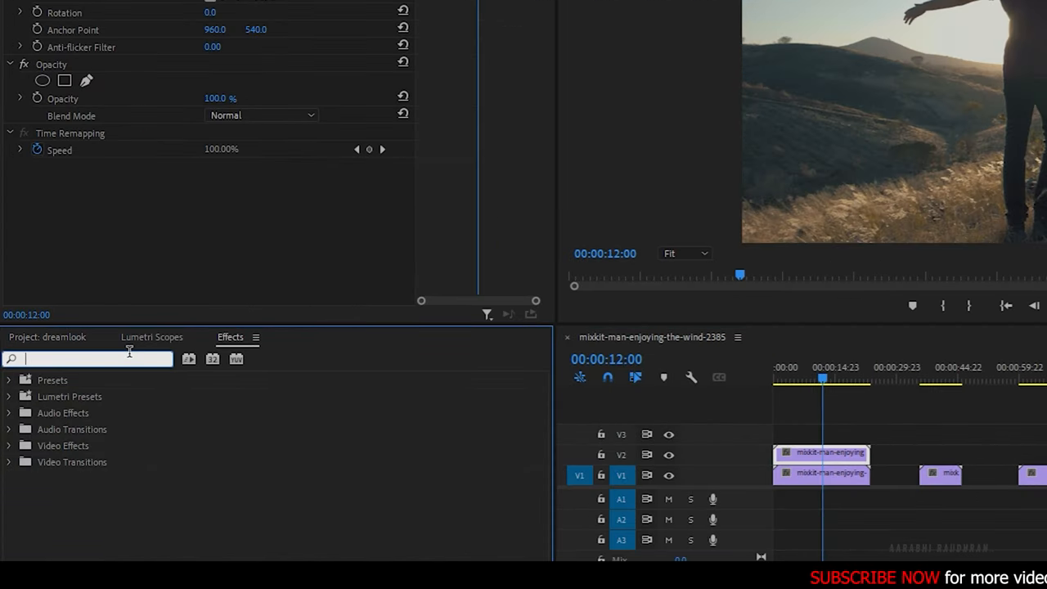
type("luma")
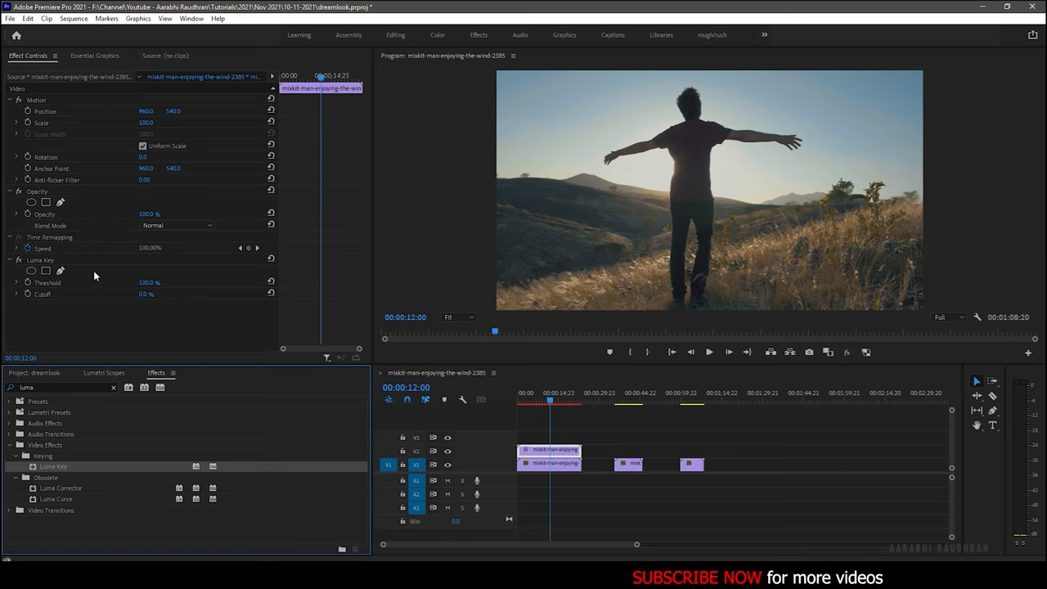
mouse_move(448, 457)
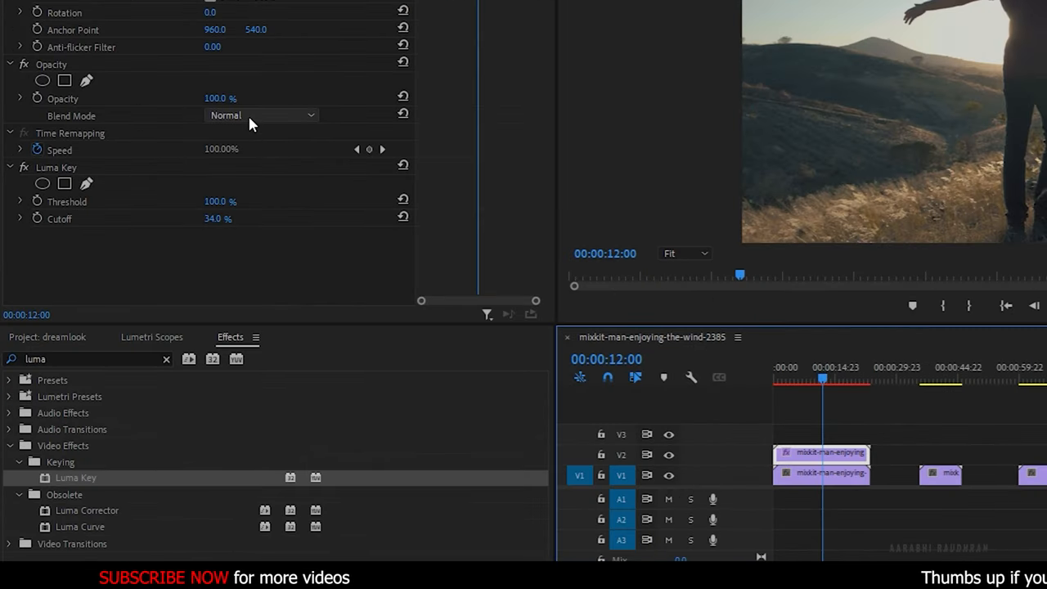
Set the top clip's Opacity blend mode to Screen and move the playhead near its start.
left_click(261, 114)
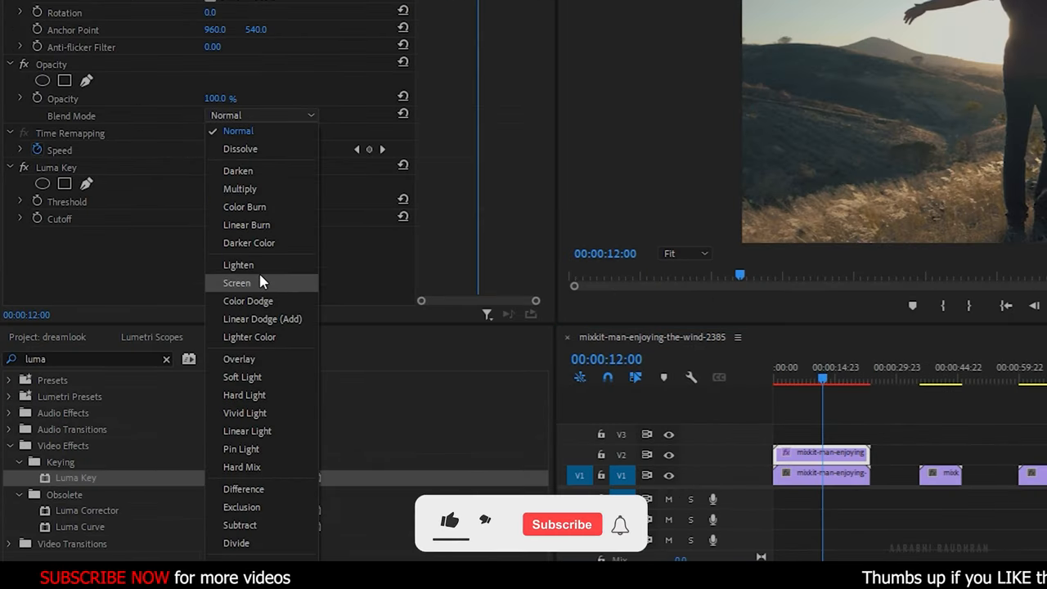
left_click(236, 282)
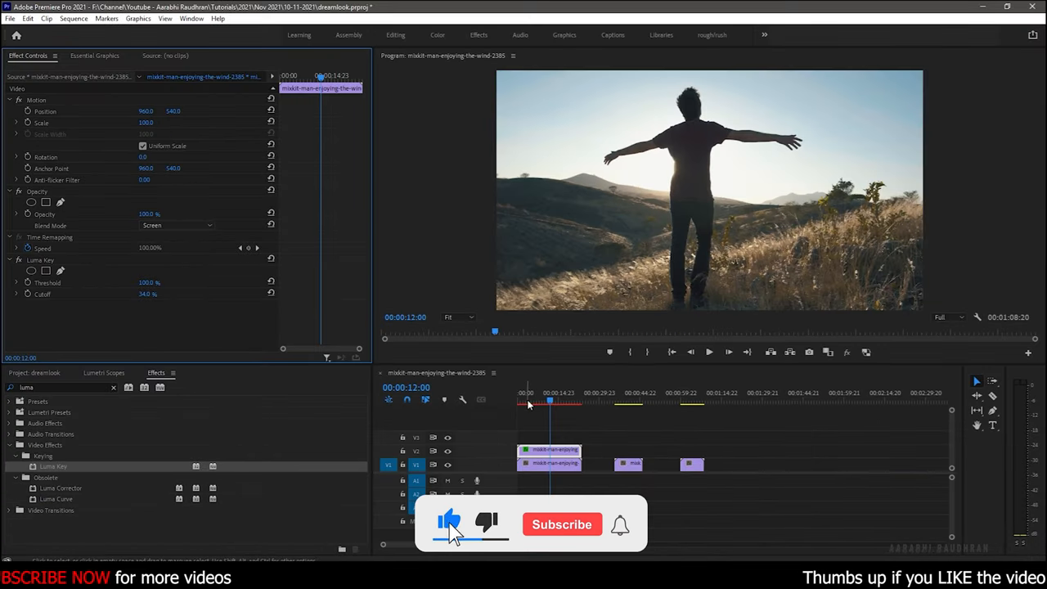
left_click(562, 524)
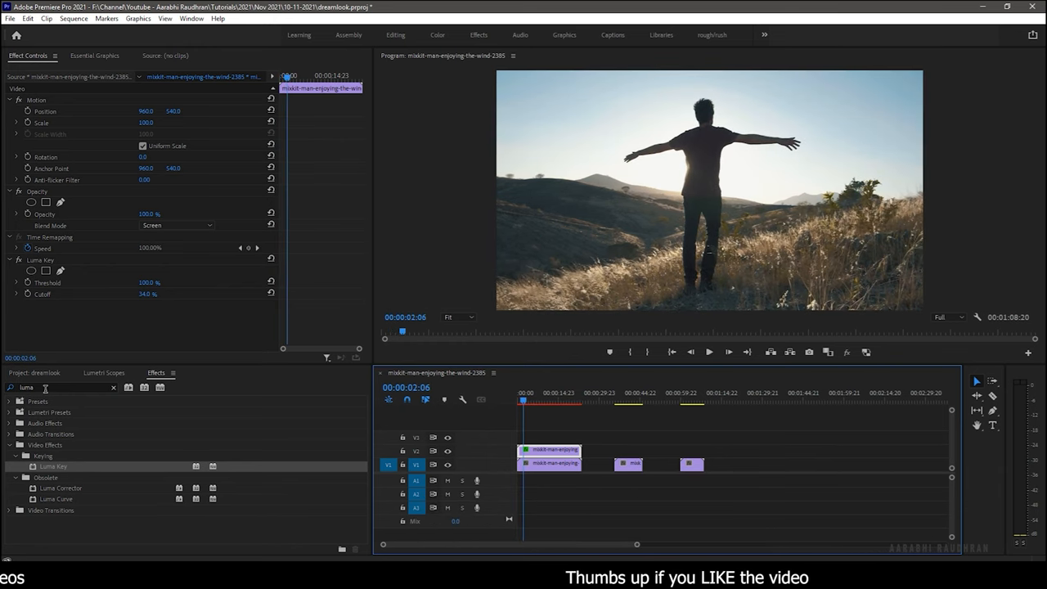
Find Radial Shadow by searching 'radia' and set its Shadow Color to white.
type("radia")
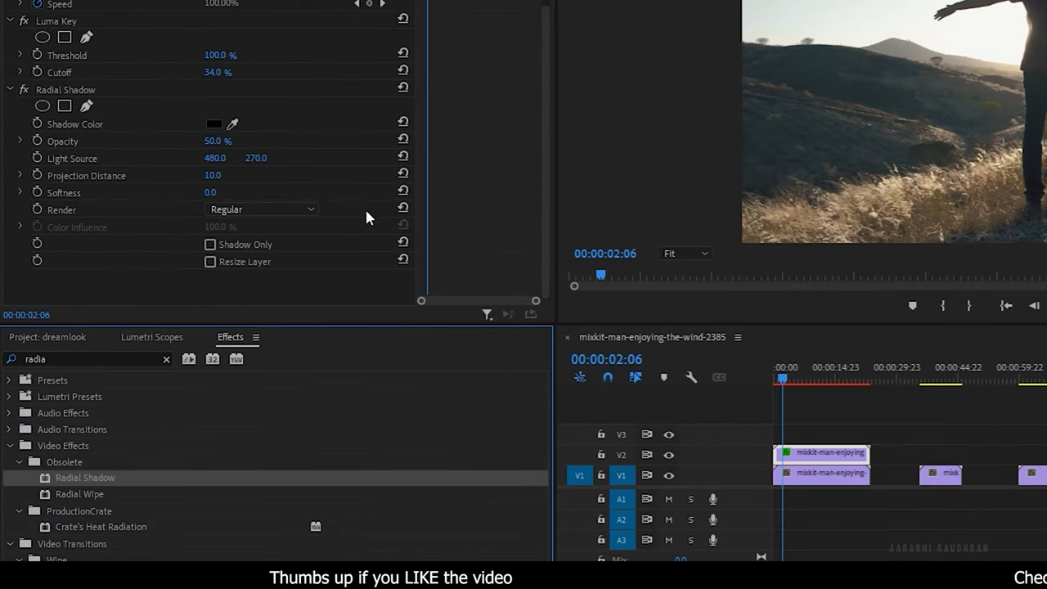
left_click(214, 123)
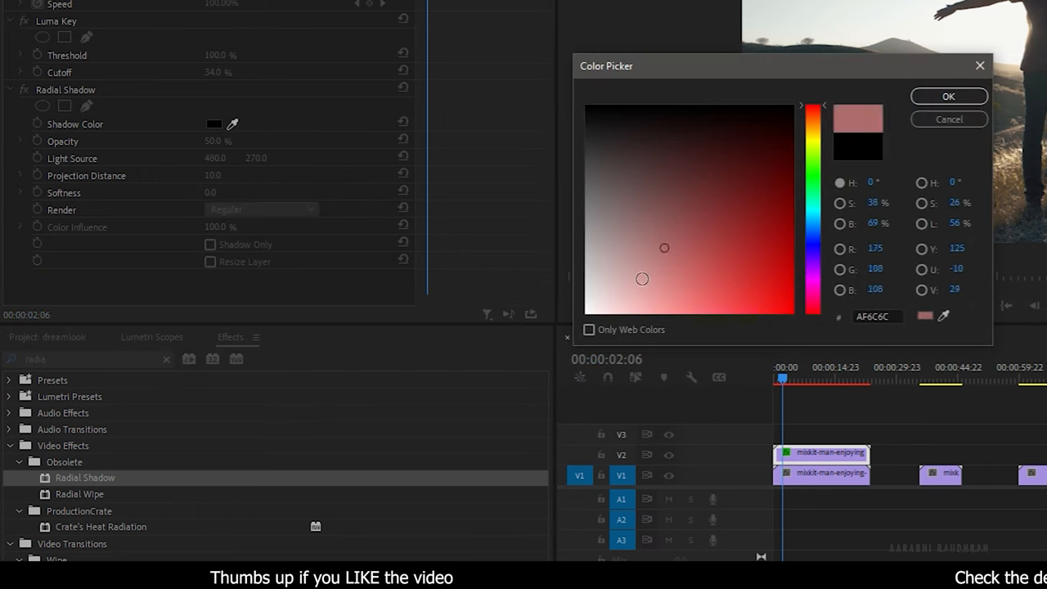
left_click(948, 96)
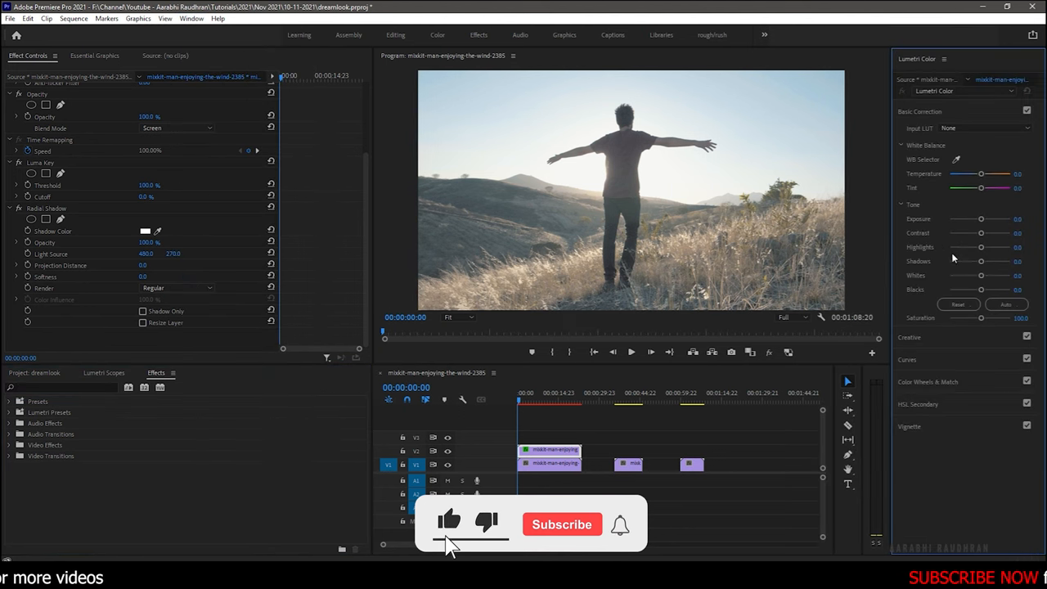
Grade with Contrast 50, Highlights -57.1, Shadows -37.5, Exposure -2.4, then toggle V2 to compare.
left_click(561, 523)
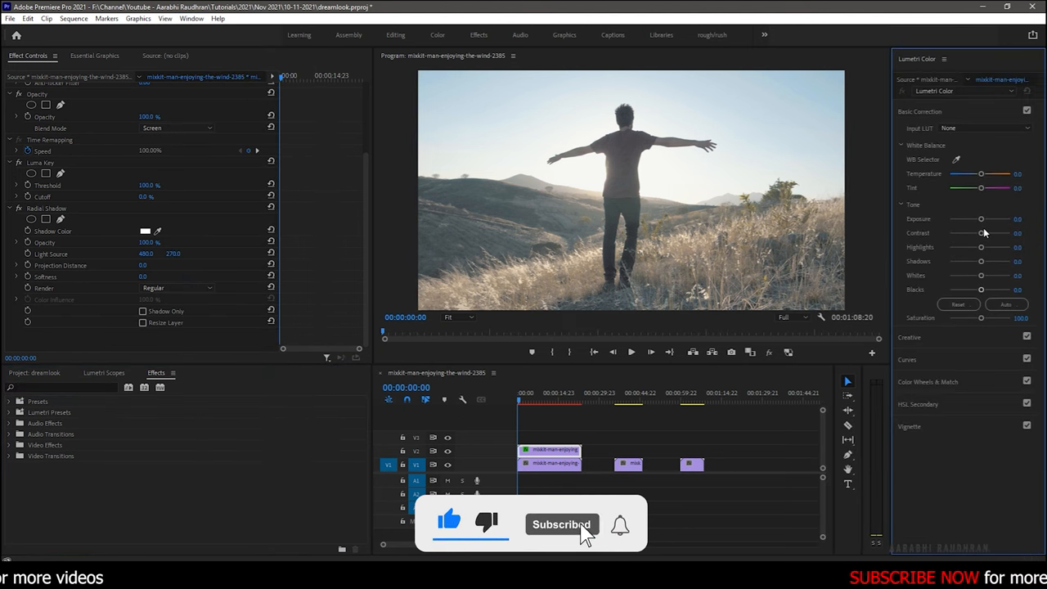
left_click_drag(980, 232, 994, 232)
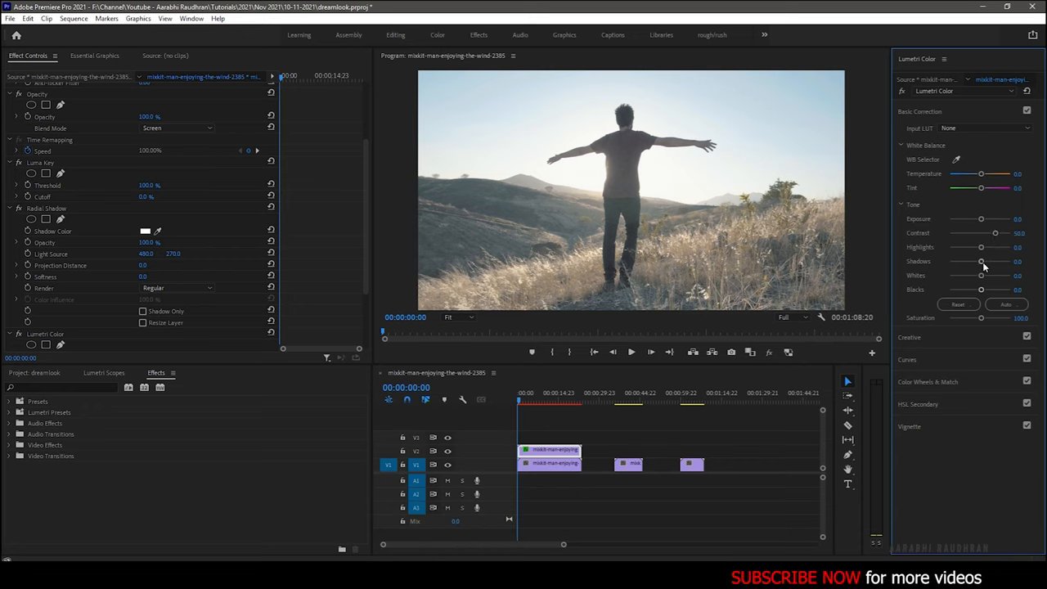
left_click_drag(980, 247, 962, 247)
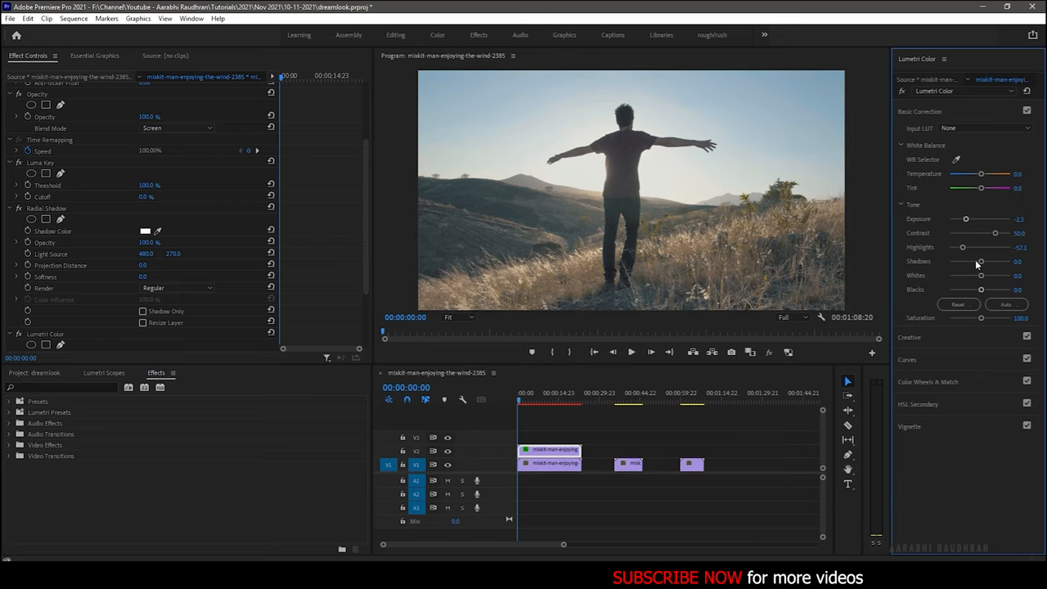
left_click_drag(979, 261, 966, 260)
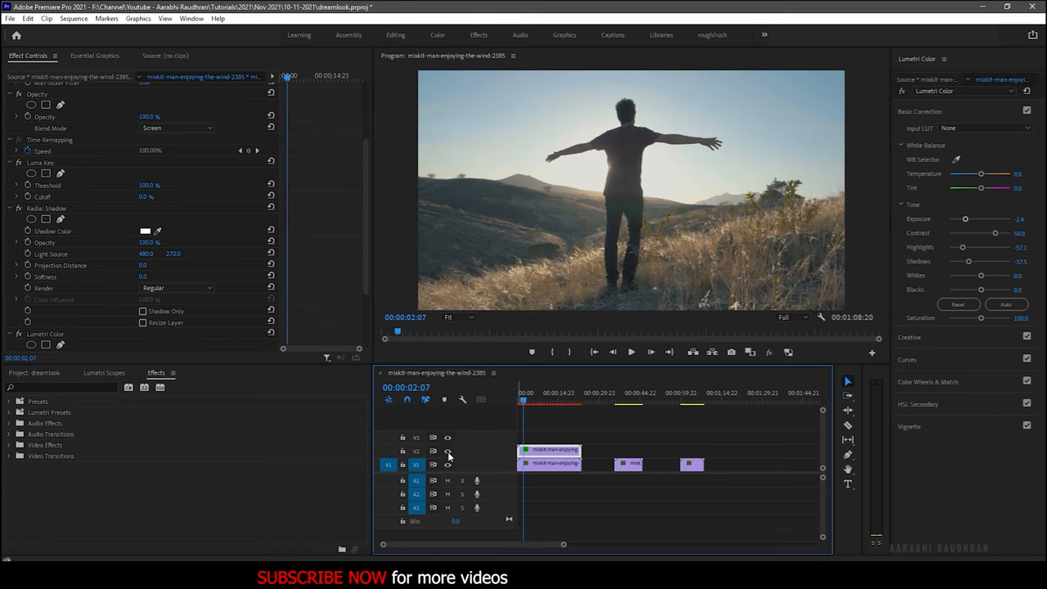
left_click(630, 351)
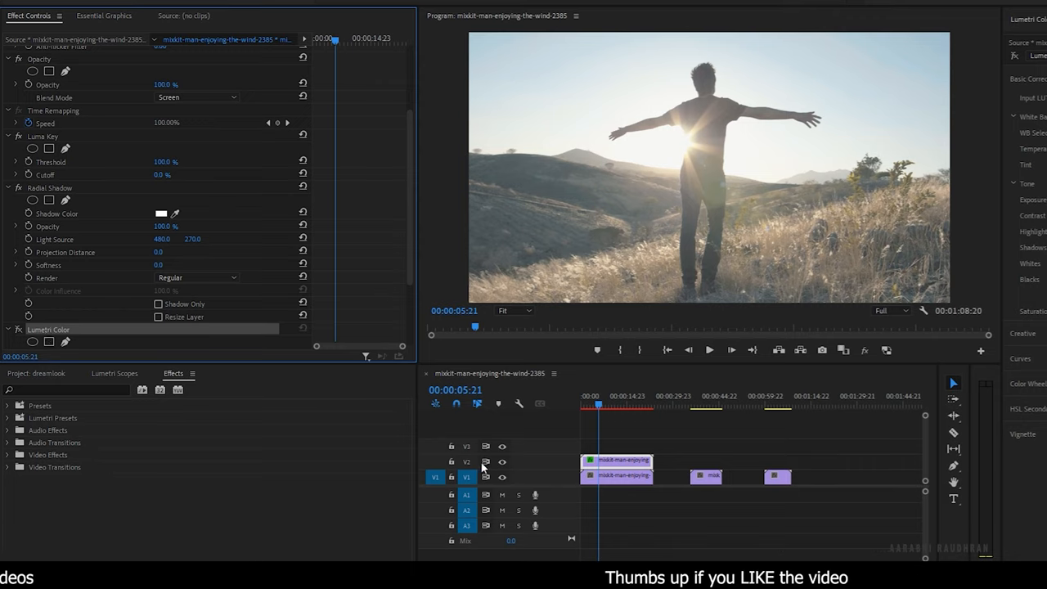
left_click(710, 350)
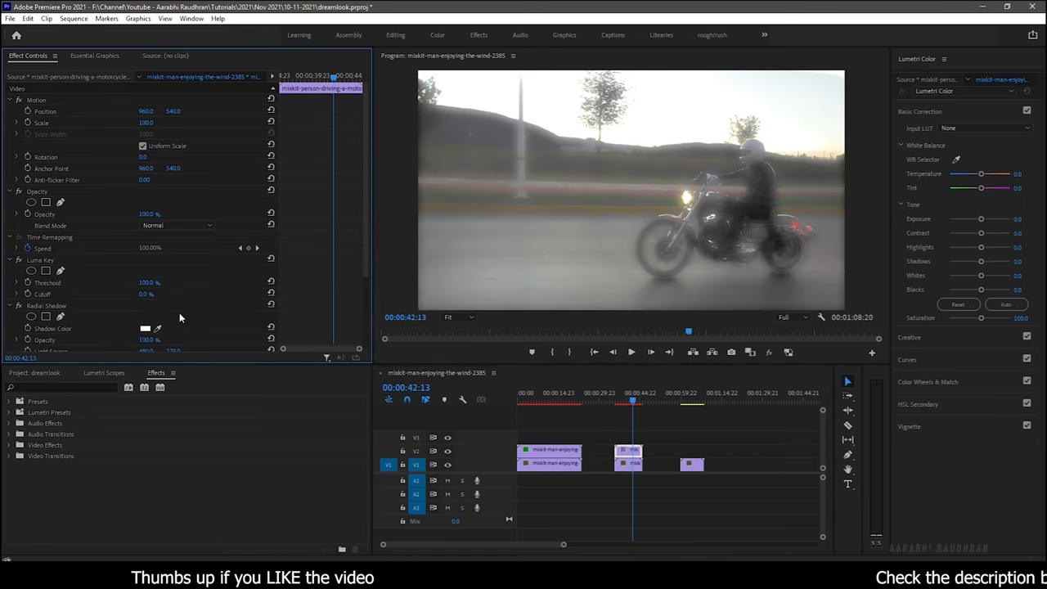
Switch the motorcycle glow layer's Opacity blend mode to Screen.
left_click(175, 225)
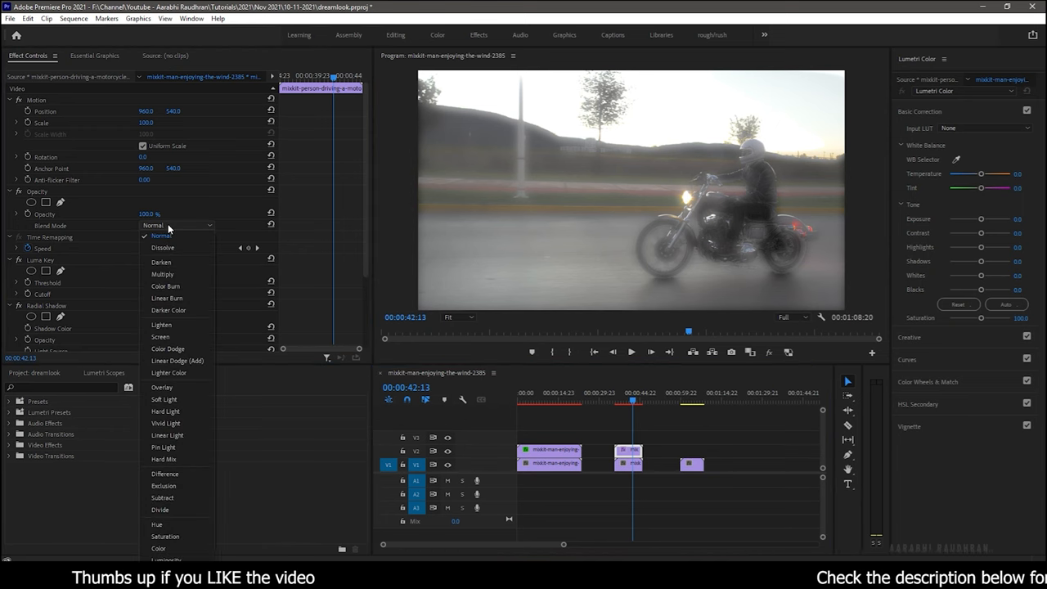
left_click(160, 336)
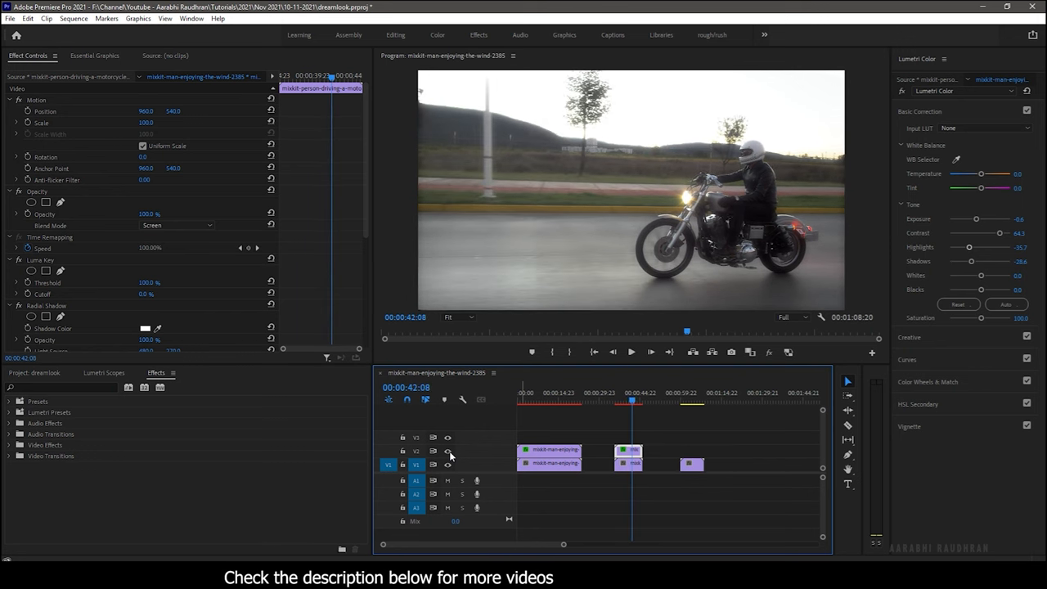
Compare the glow on and off, then set the cyclist glow layer's blend mode to Screen.
left_click(689, 465)
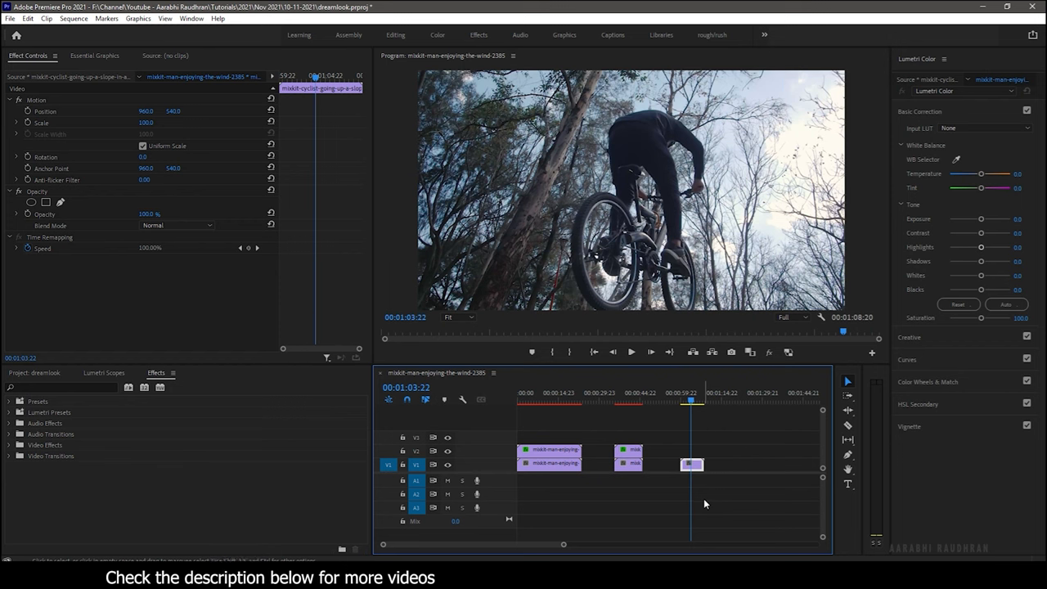
left_click(692, 464)
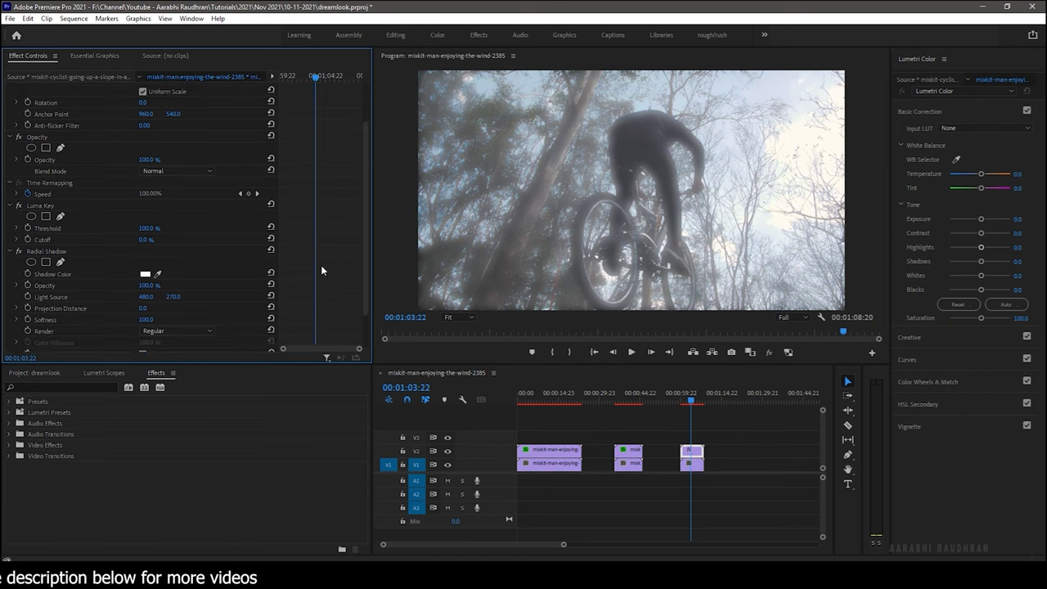
left_click(175, 159)
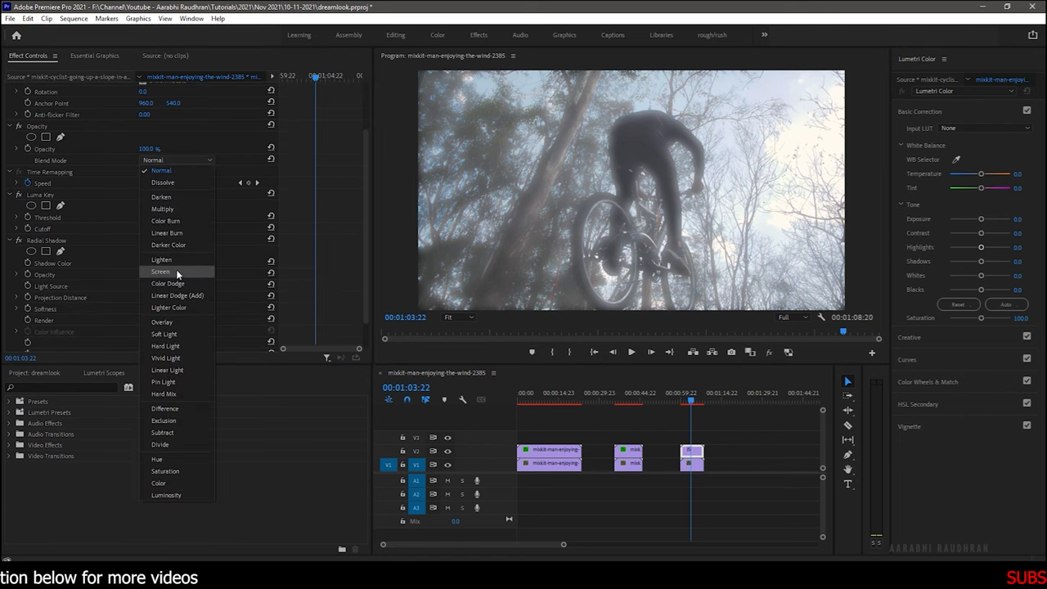
left_click(160, 271)
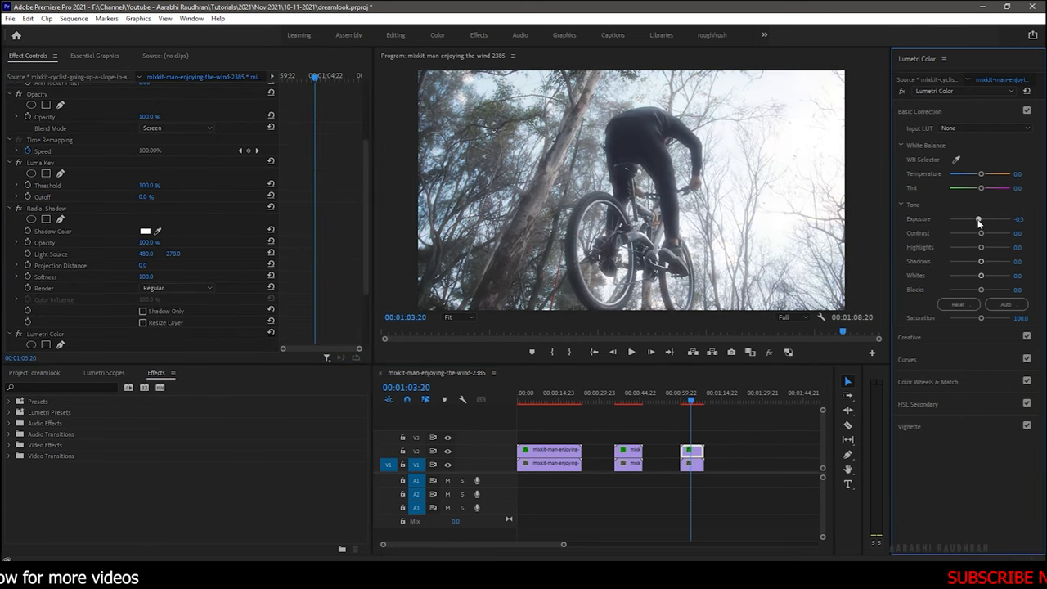